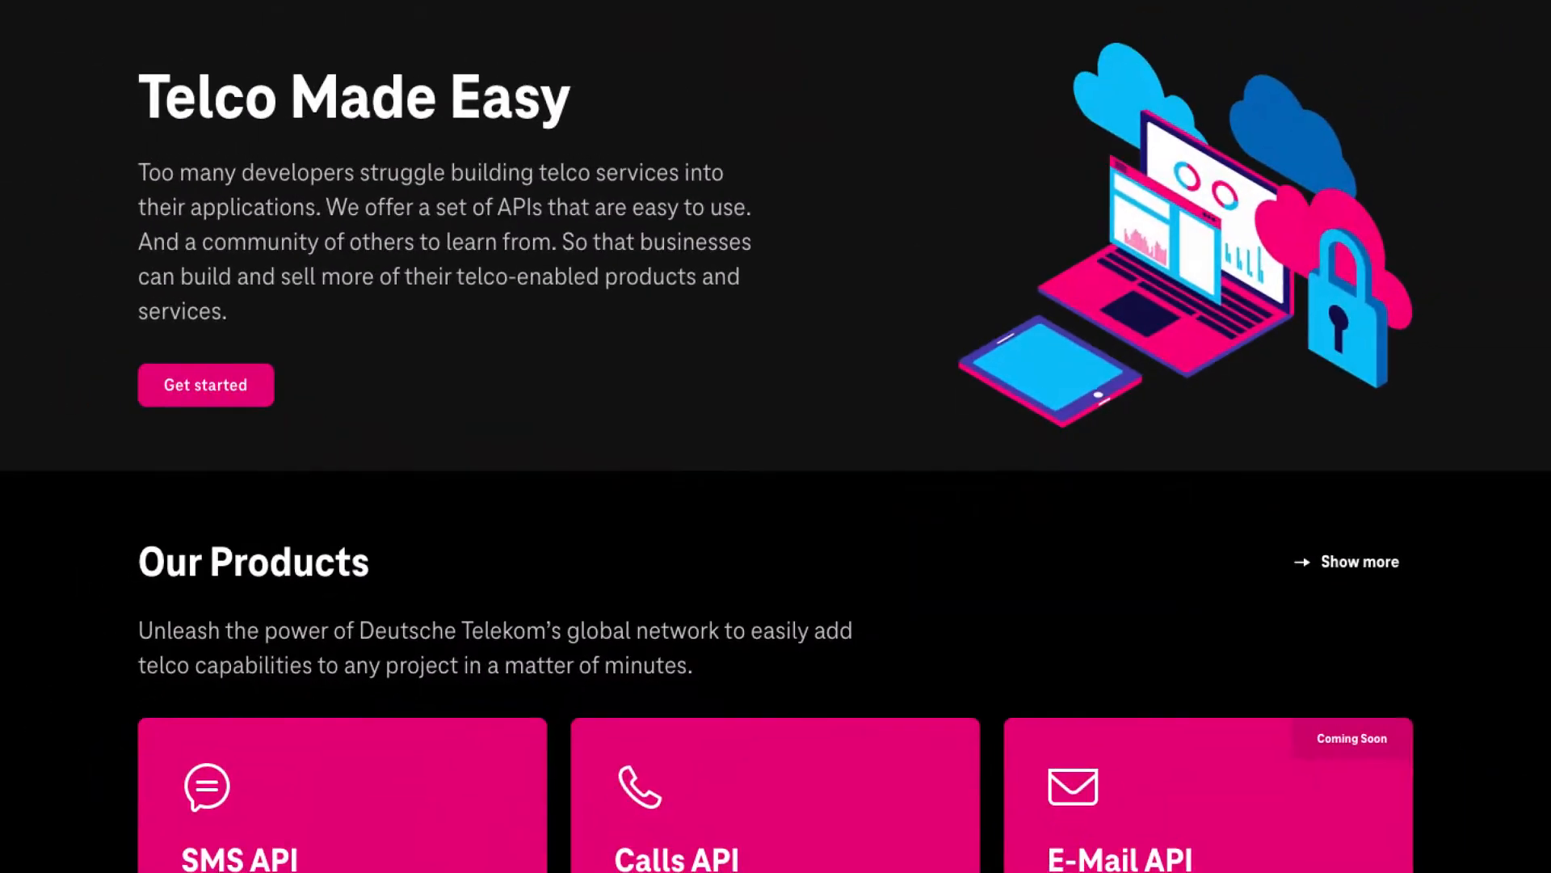
{"action": "scroll", "scroll_direction": "down", "scroll_amount": 3}
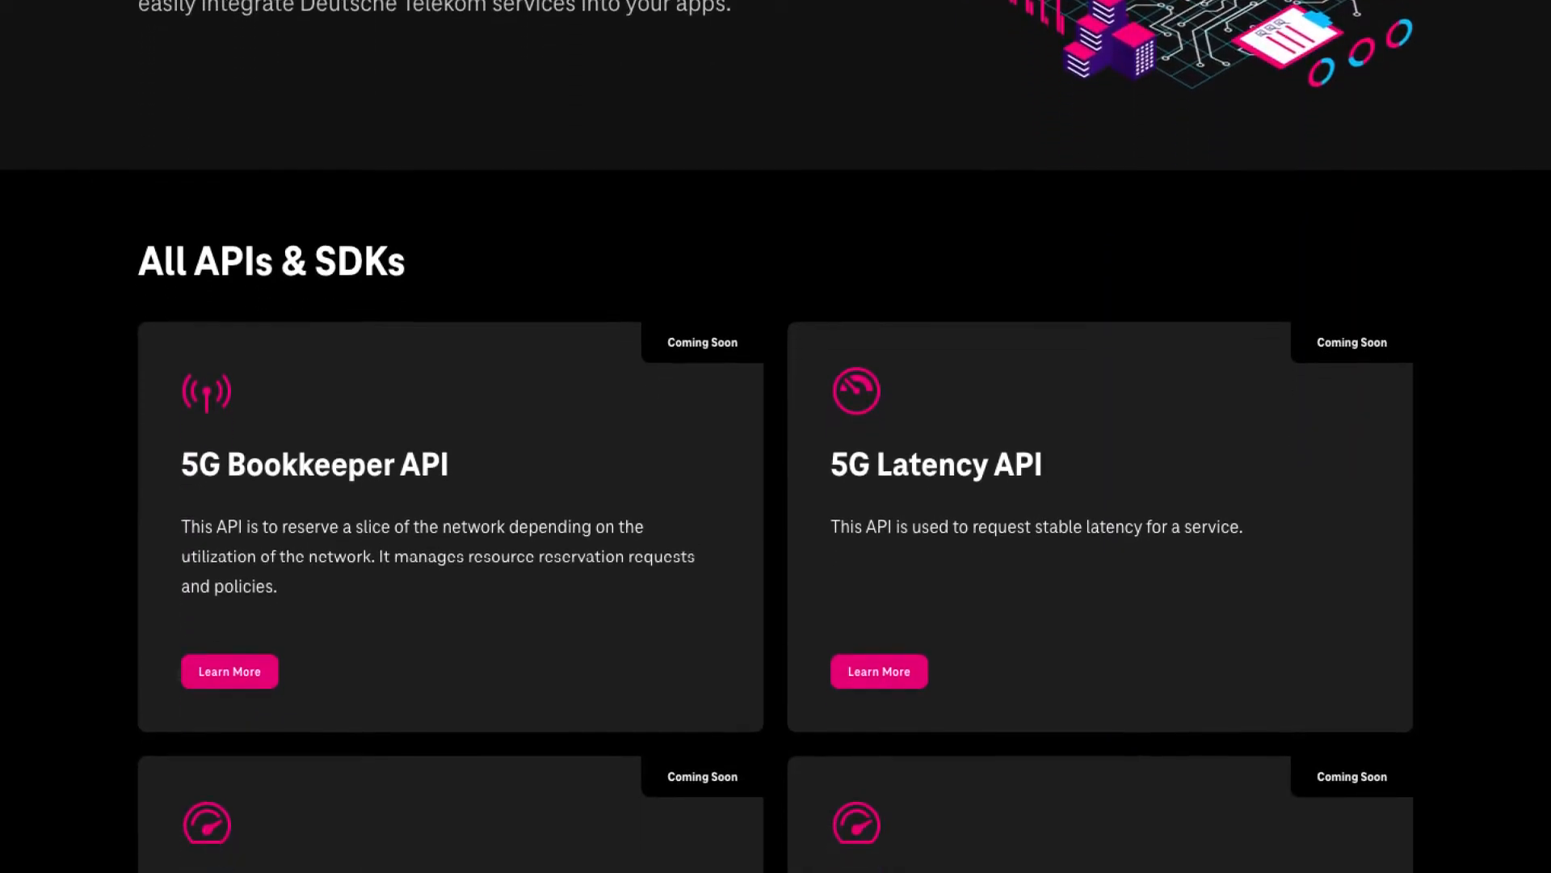
{"action": "scroll", "scroll_direction": "down", "scroll_amount": 3}
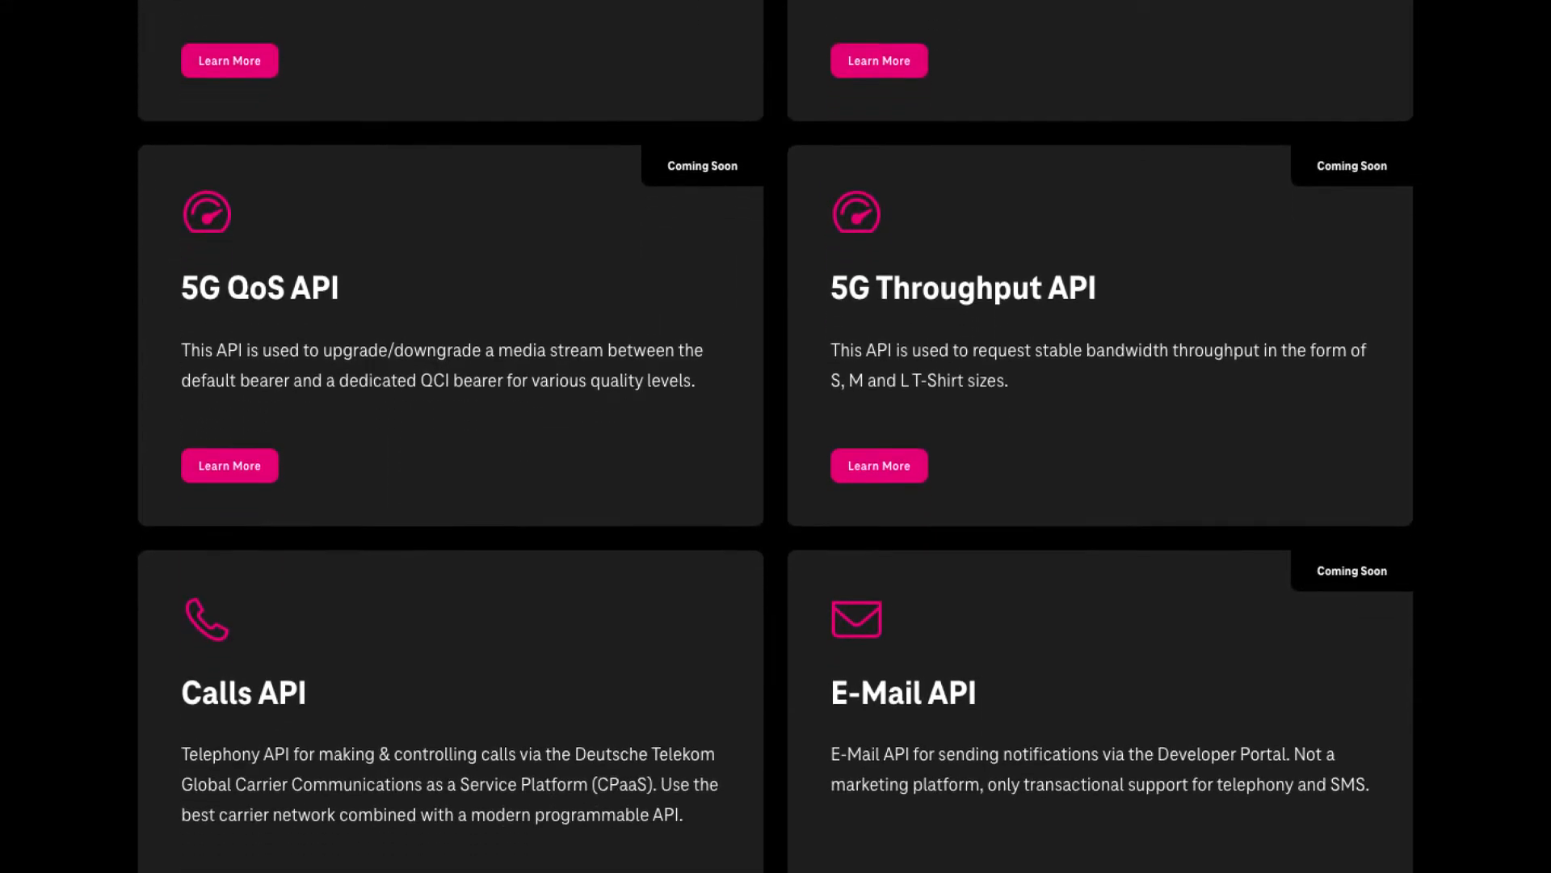
{"action": "scroll", "scroll_direction": "down", "scroll_amount": 3}
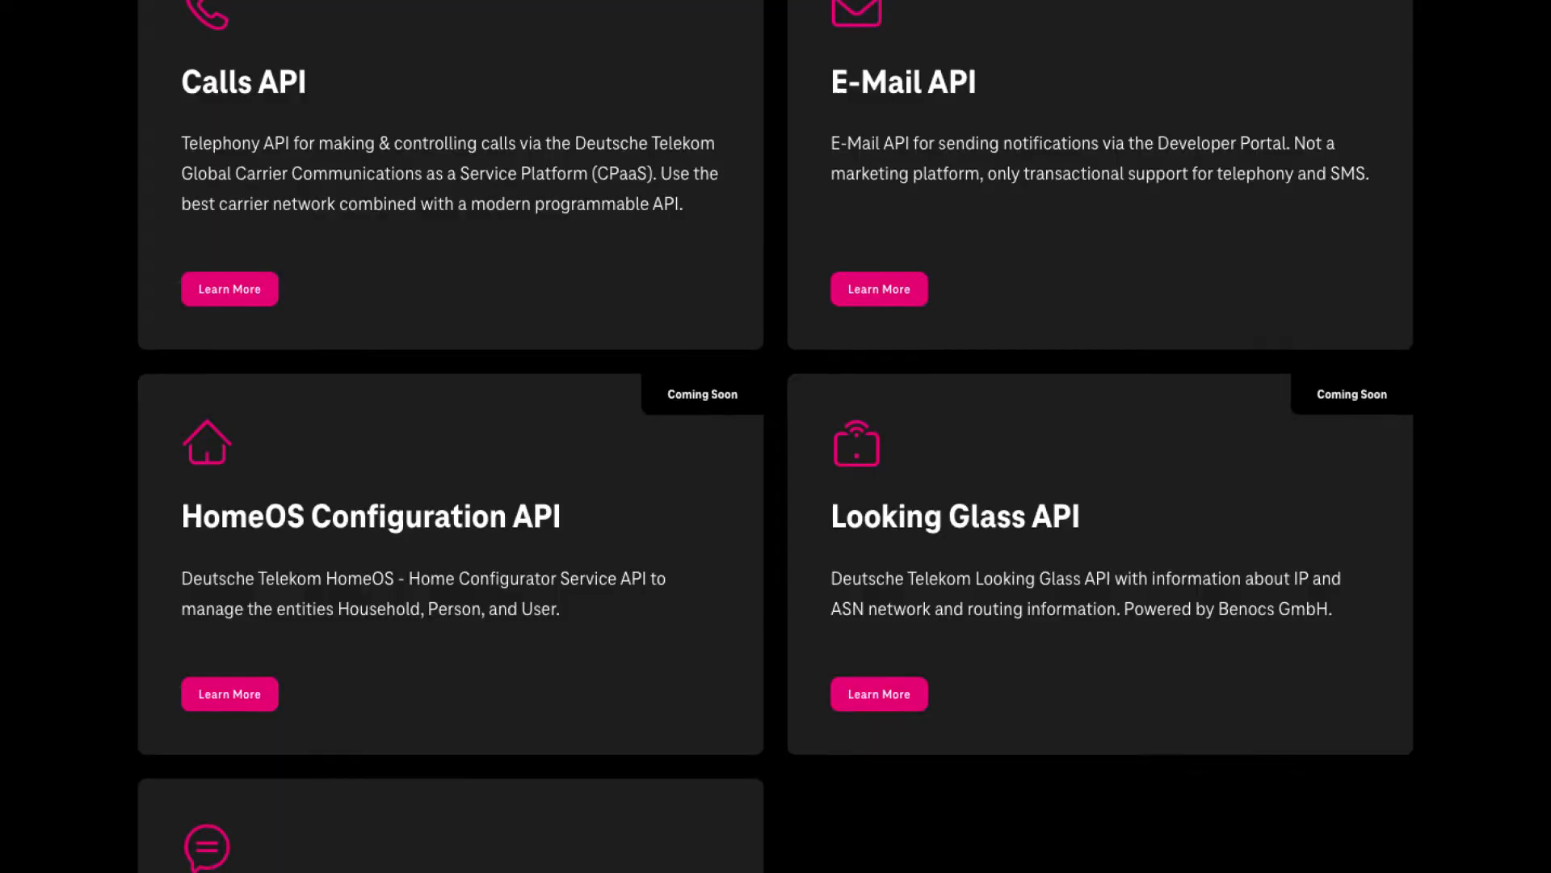